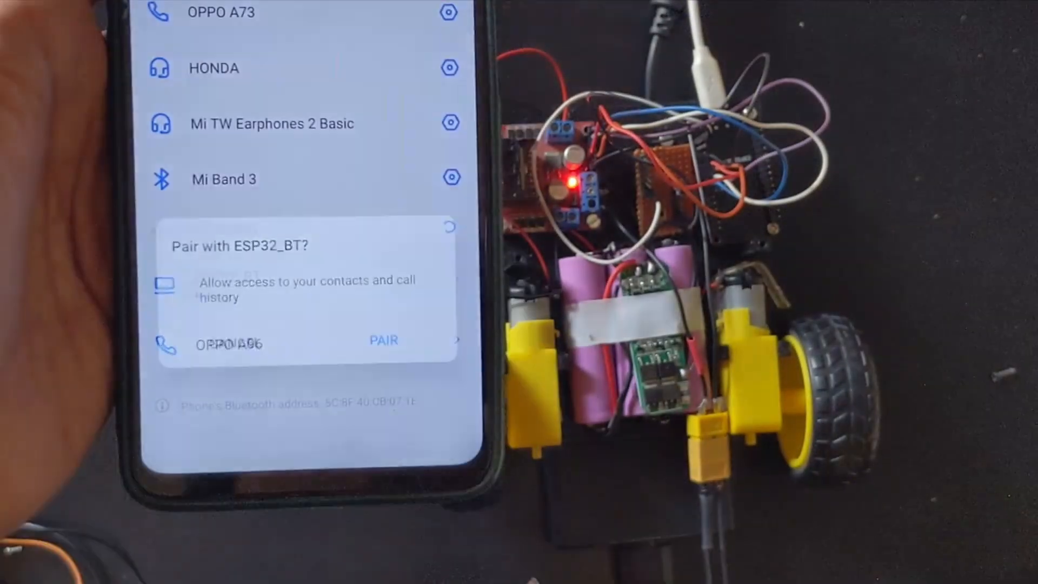
# Accept the 'Pair with ESP32_BT?' request so ESP32_BT joins the paired devices.
pyautogui.click(383, 340)
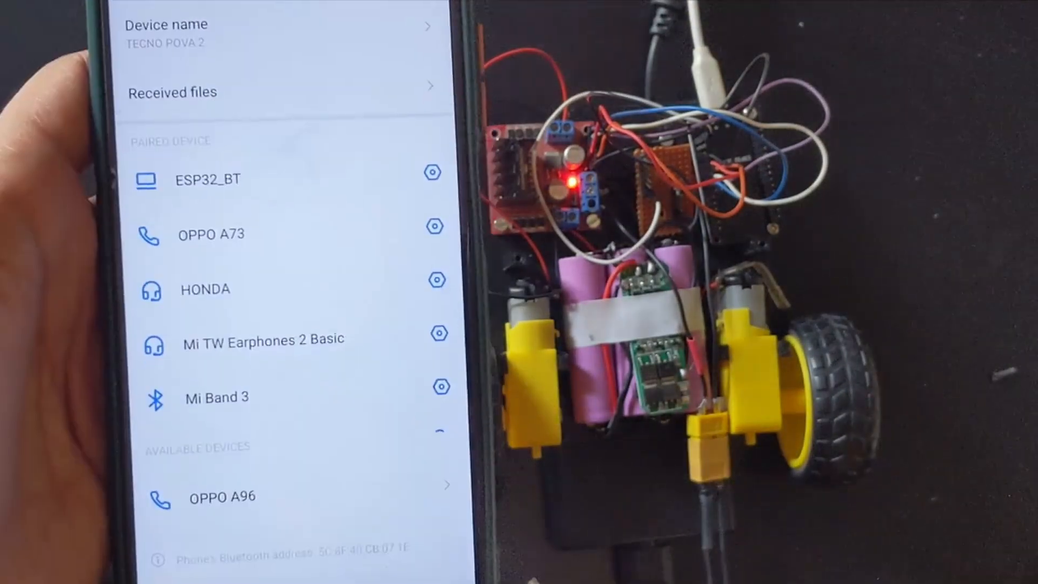